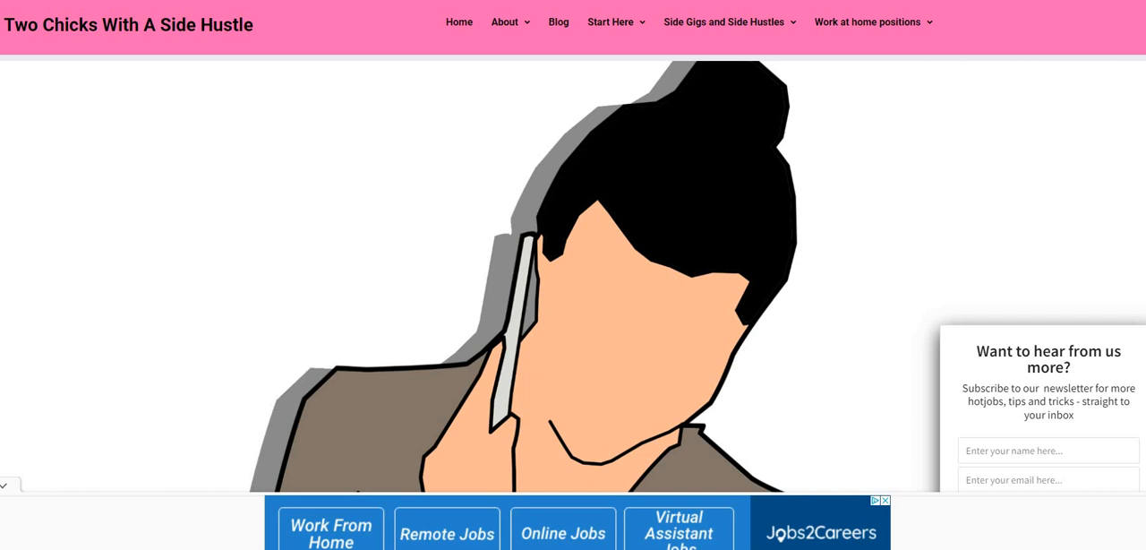
pyautogui.scroll(-3)
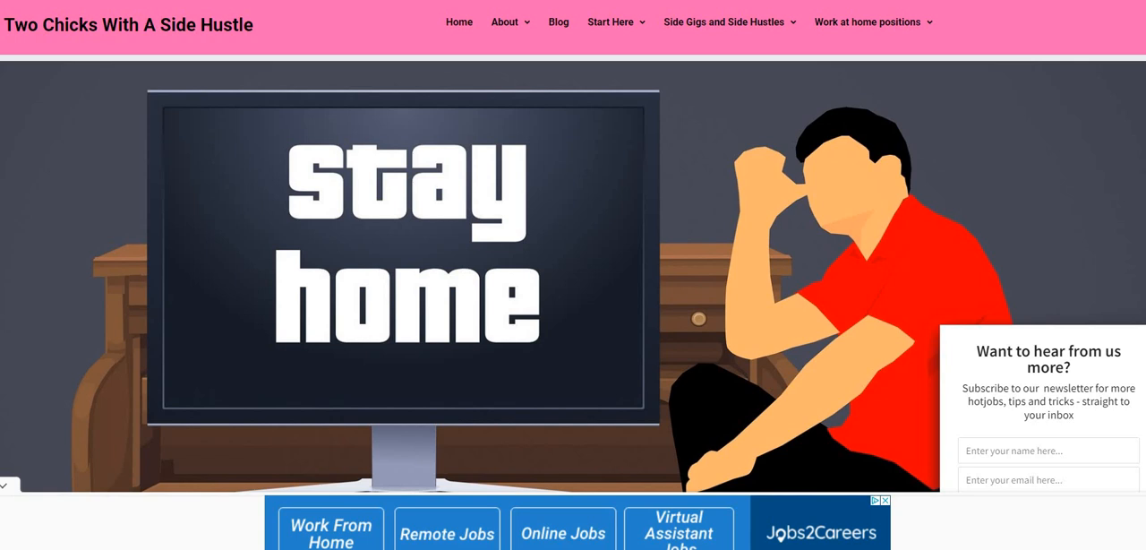
pyautogui.scroll(-3)
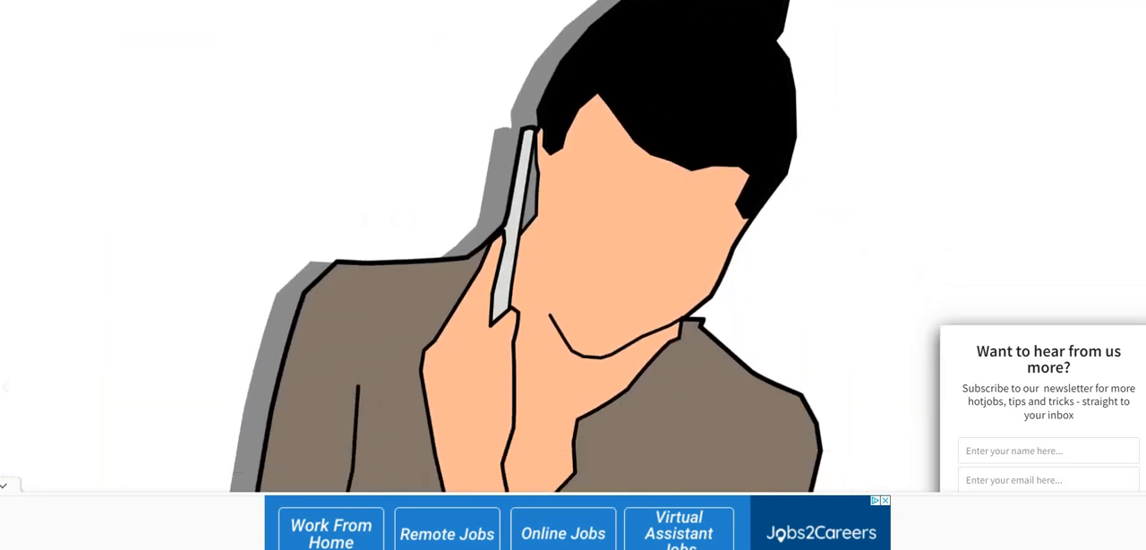
pyautogui.scroll(-3)
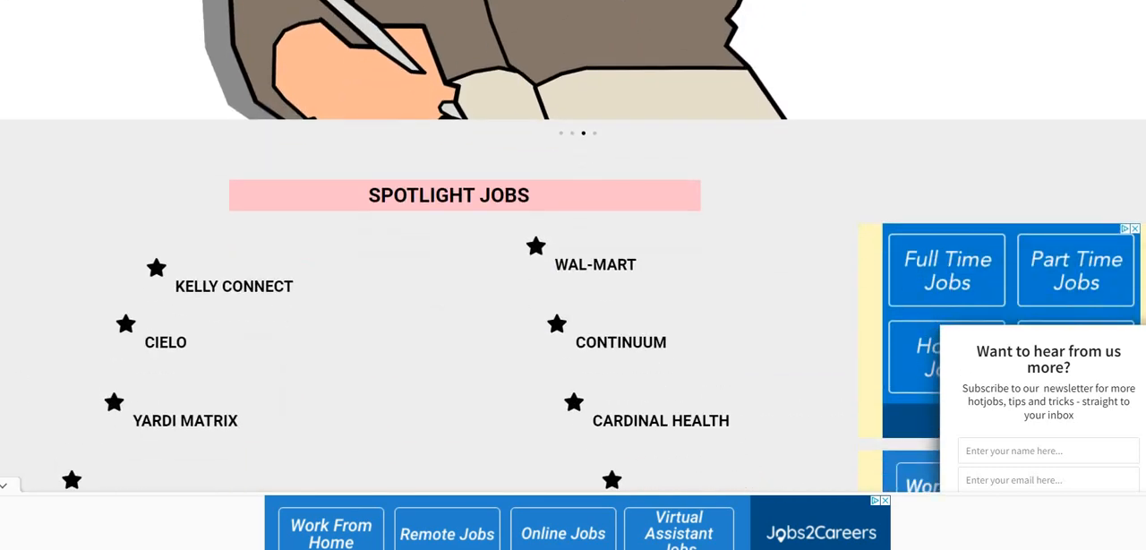
pyautogui.scroll(-3)
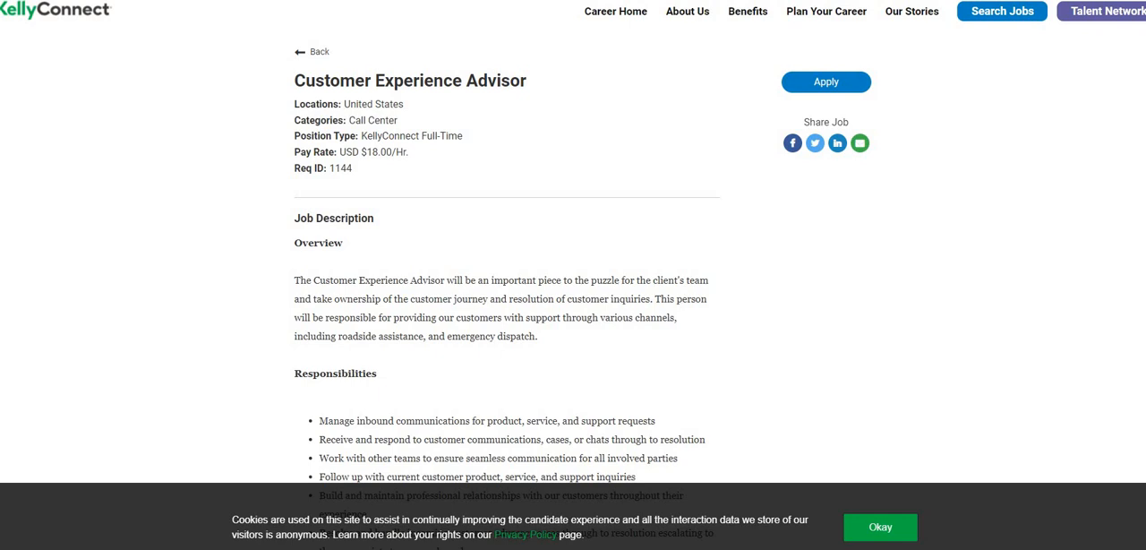
pyautogui.scroll(-3)
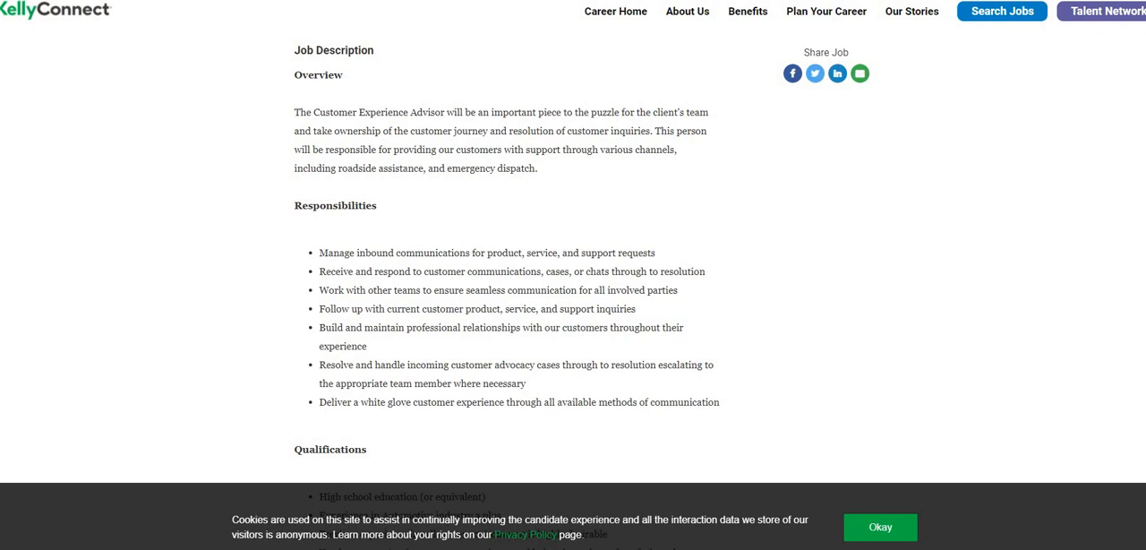
pyautogui.scroll(-3)
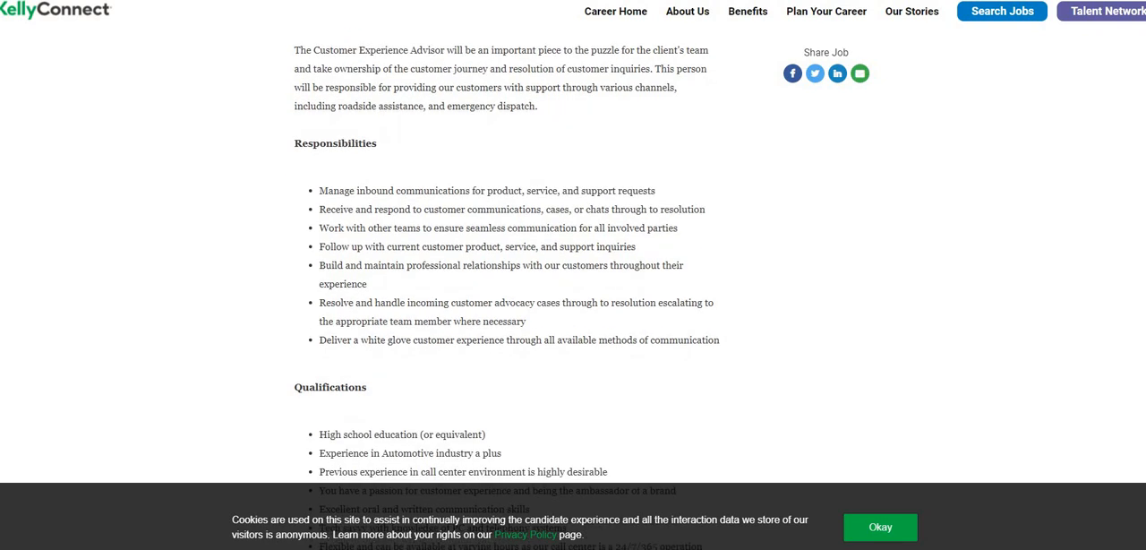
pyautogui.scroll(-3)
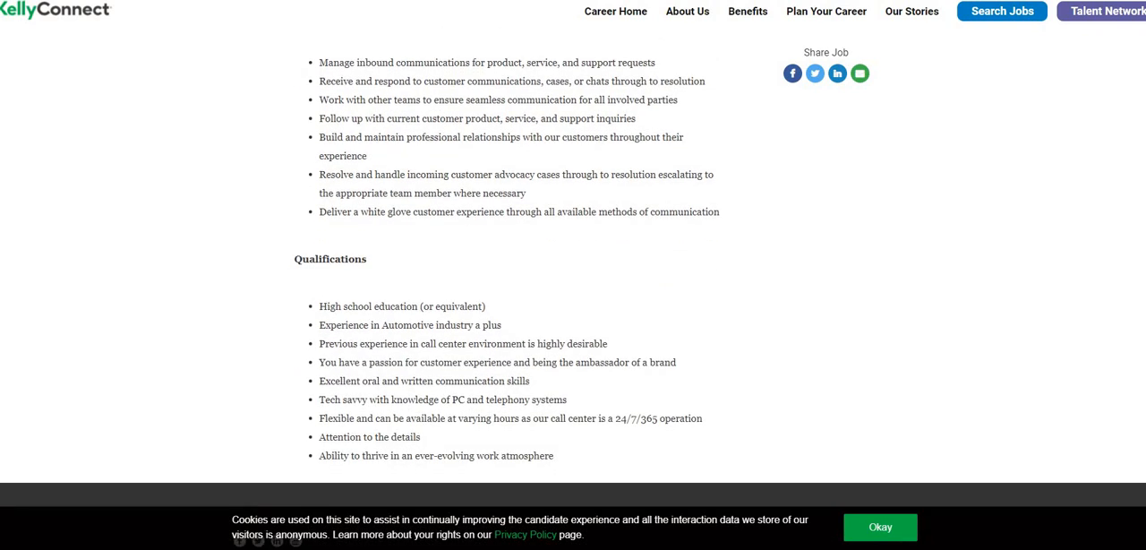
pyautogui.scroll(-3)
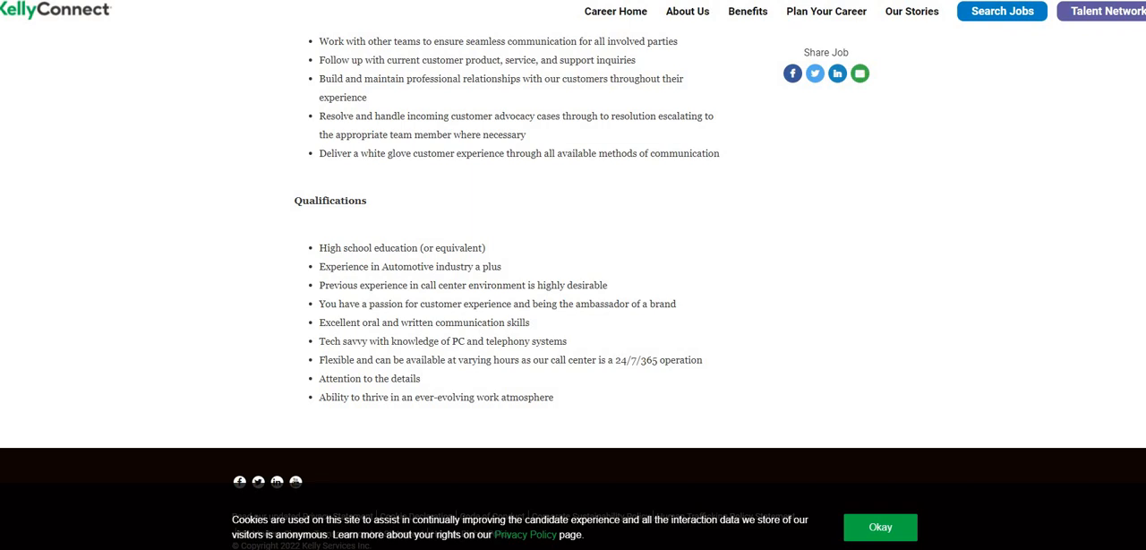
pyautogui.moveTo(408, 339)
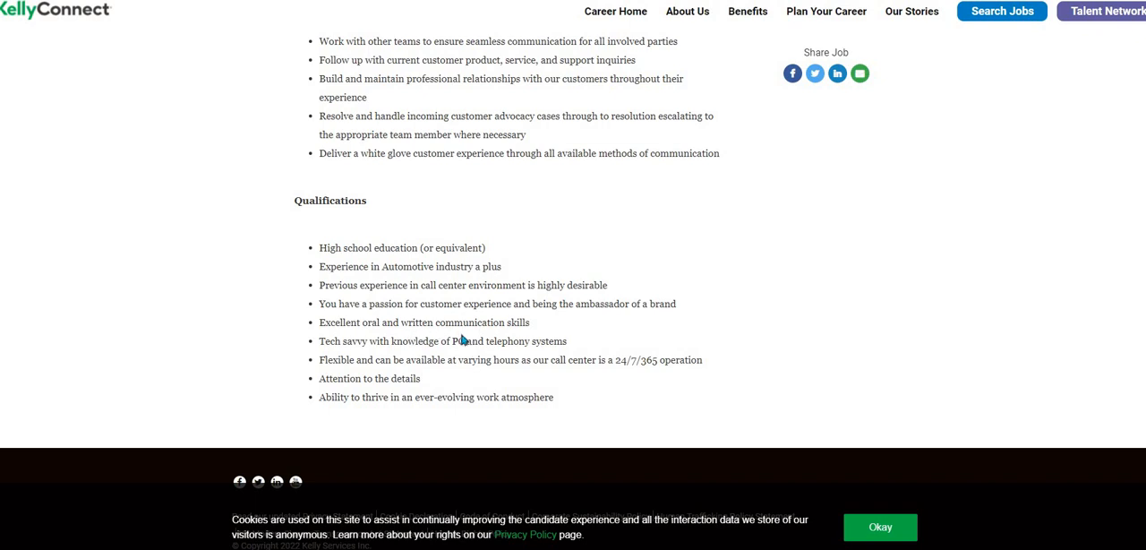
pyautogui.moveTo(478, 336)
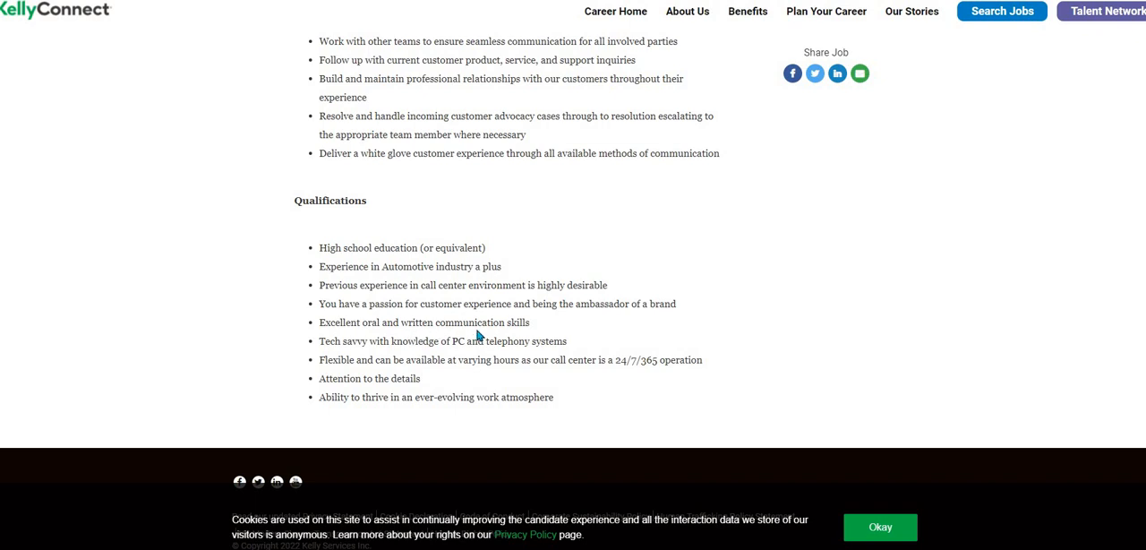
pyautogui.moveTo(503, 319)
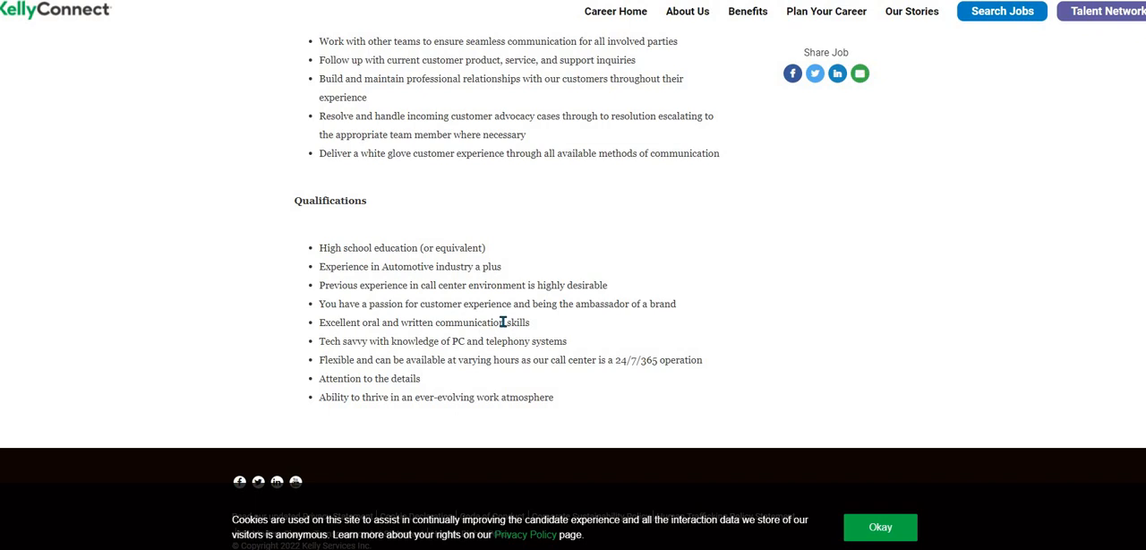
pyautogui.moveTo(502, 329)
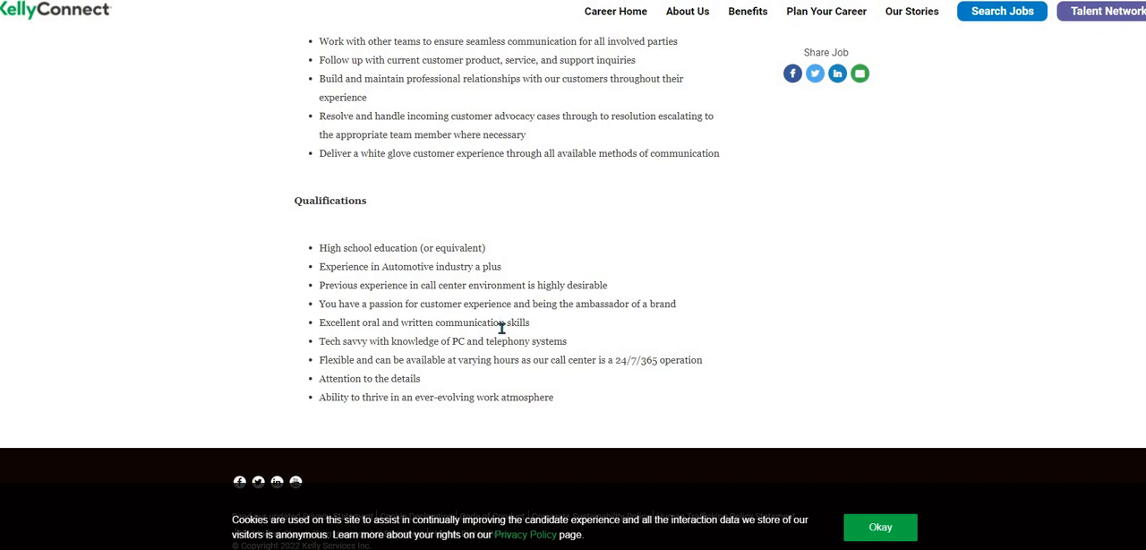
pyautogui.scroll(-3)
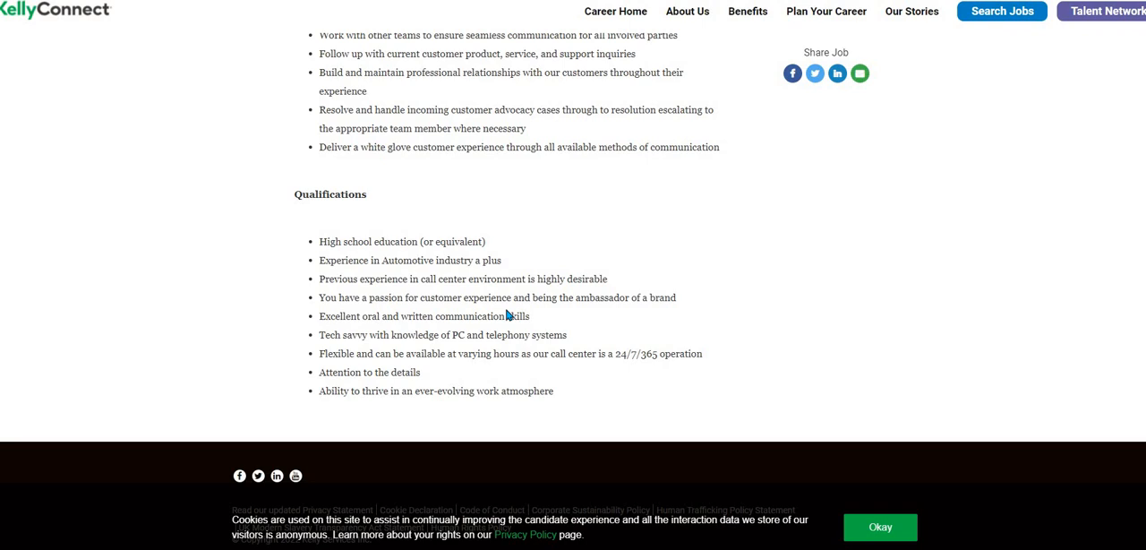